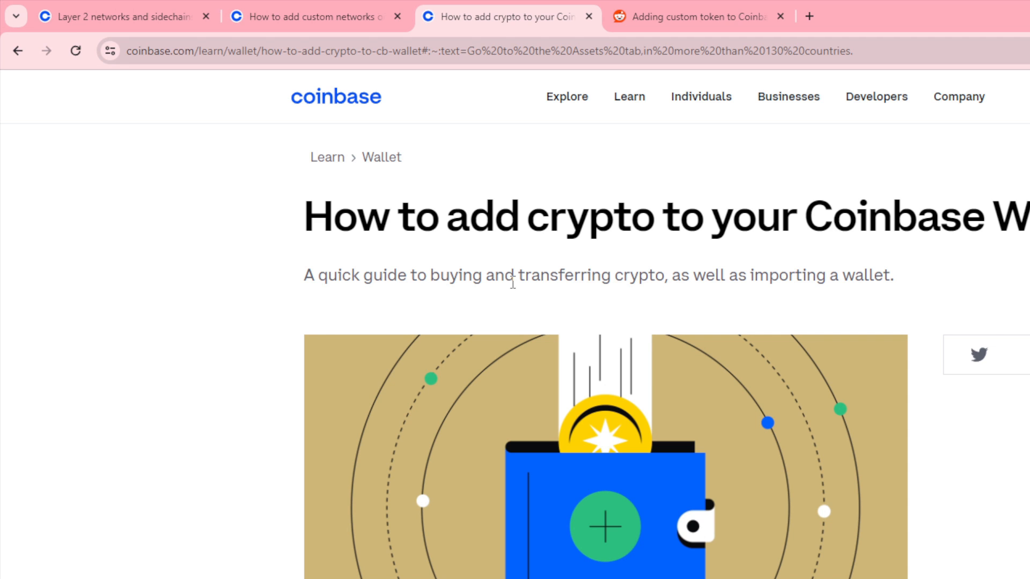
Scroll through the current help article, then open the Coinbase Wallet receive panel.
scroll("down", 3)
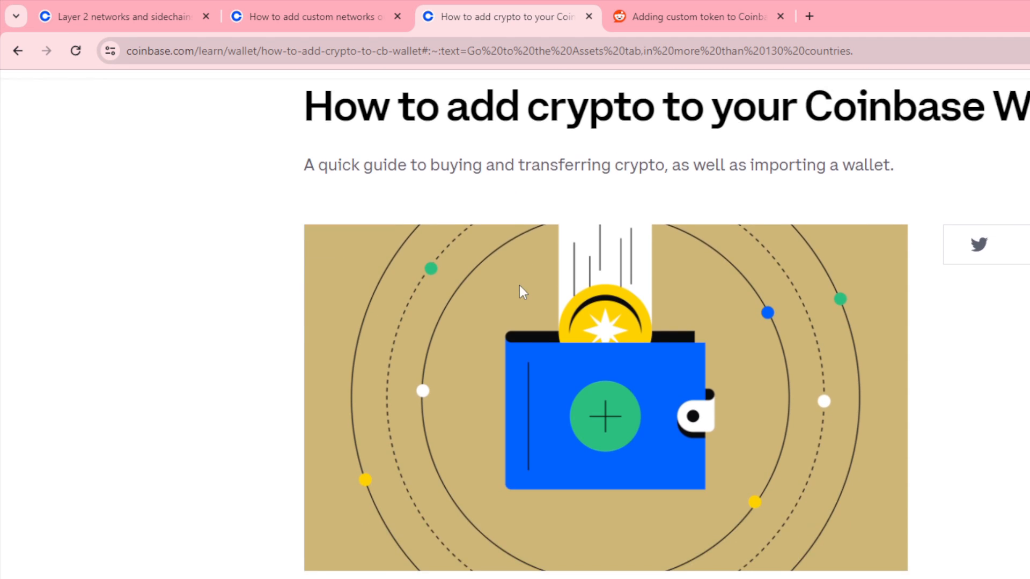
scroll("down", 3)
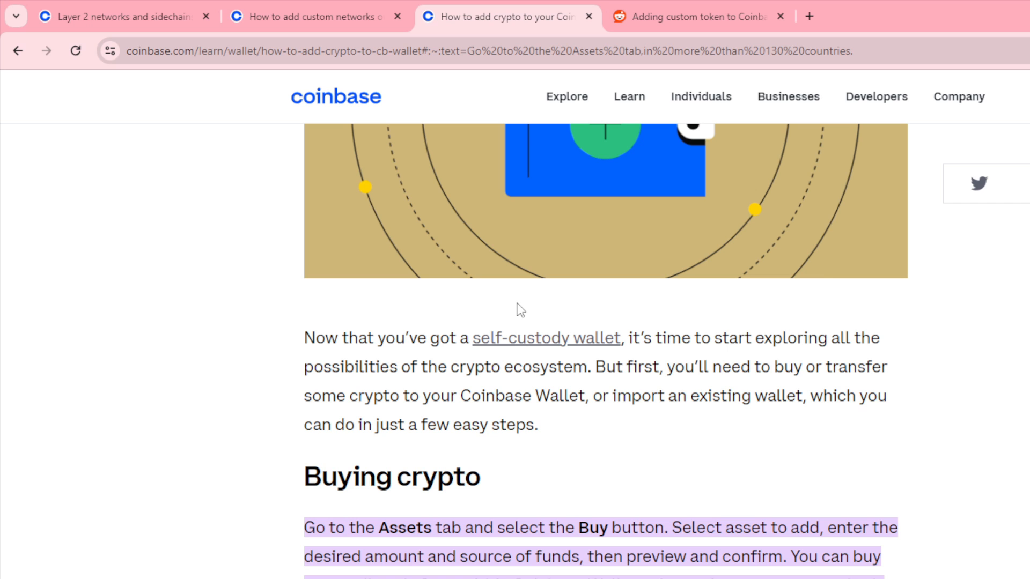
scroll("down", 3)
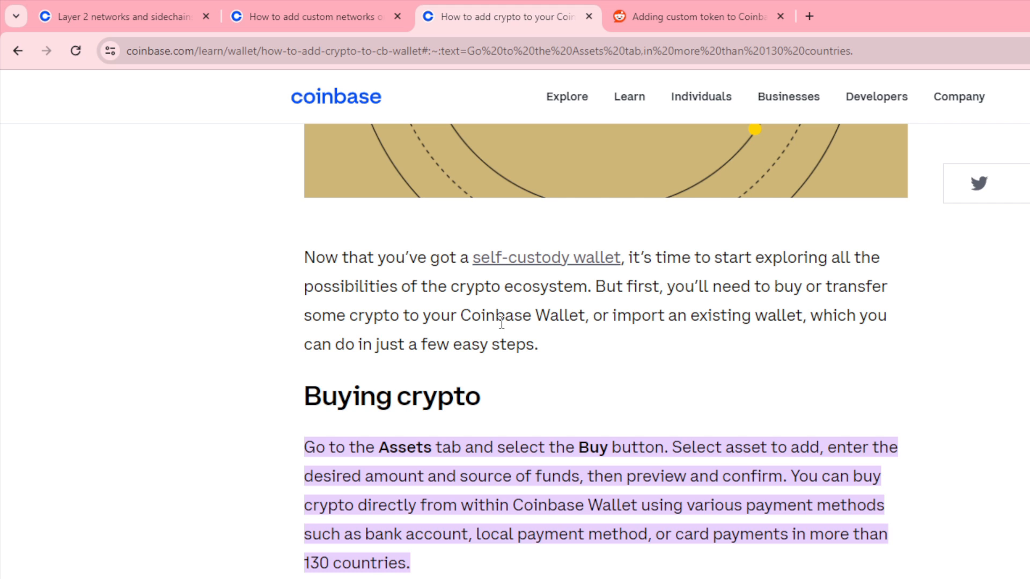
scroll("down", 3)
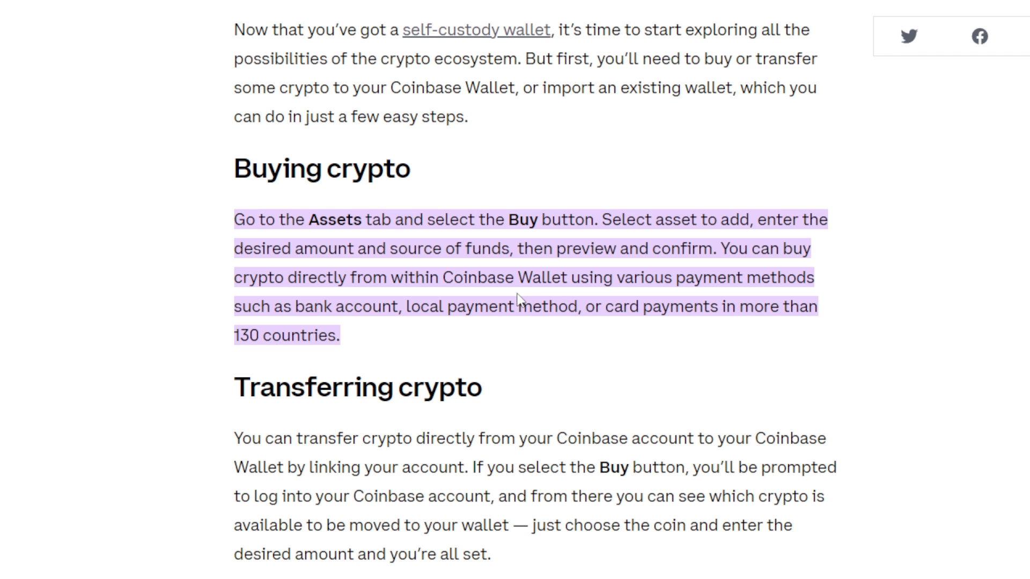
scroll("down", 3)
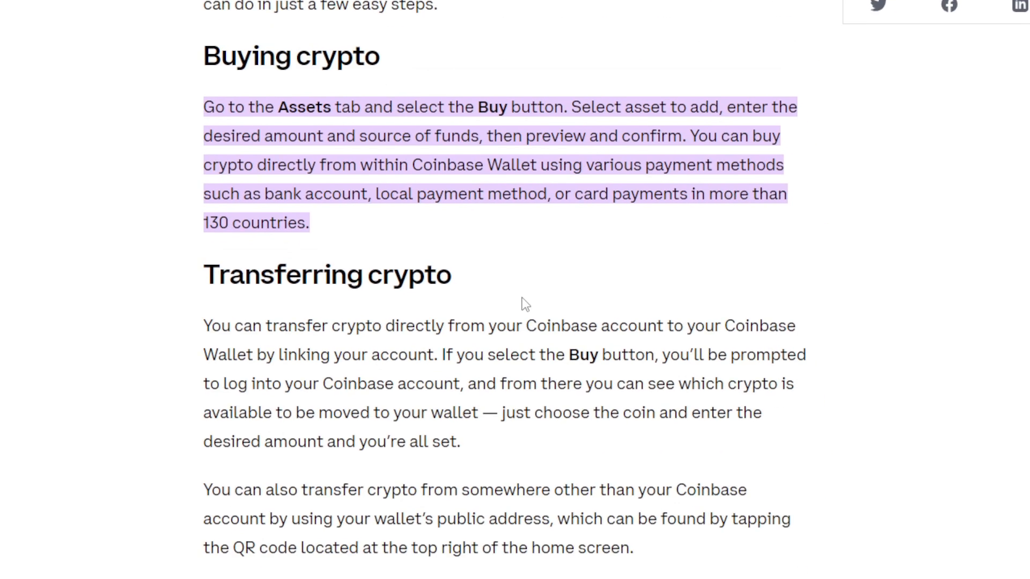
scroll("down", 3)
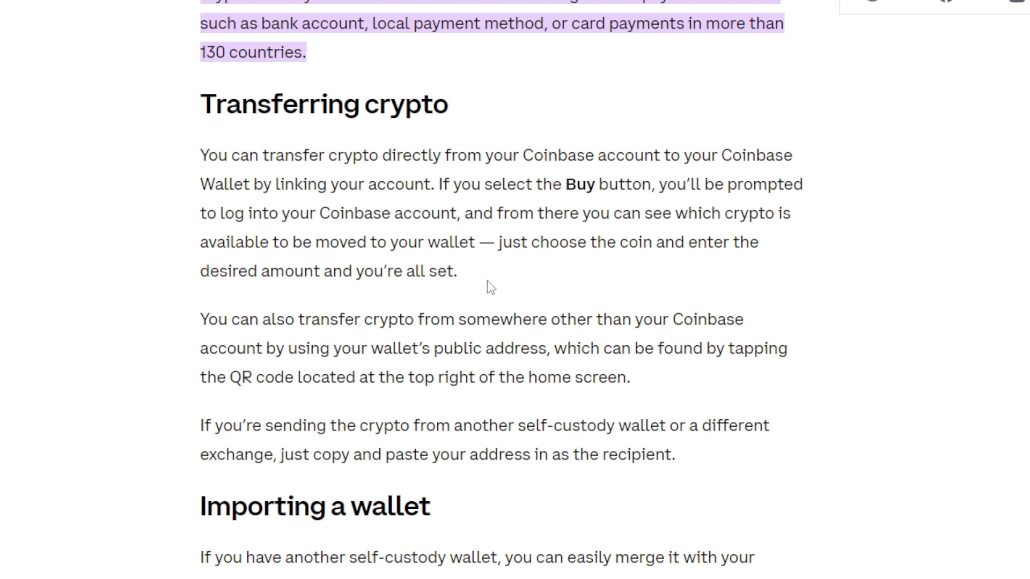
mouse_move(494, 291)
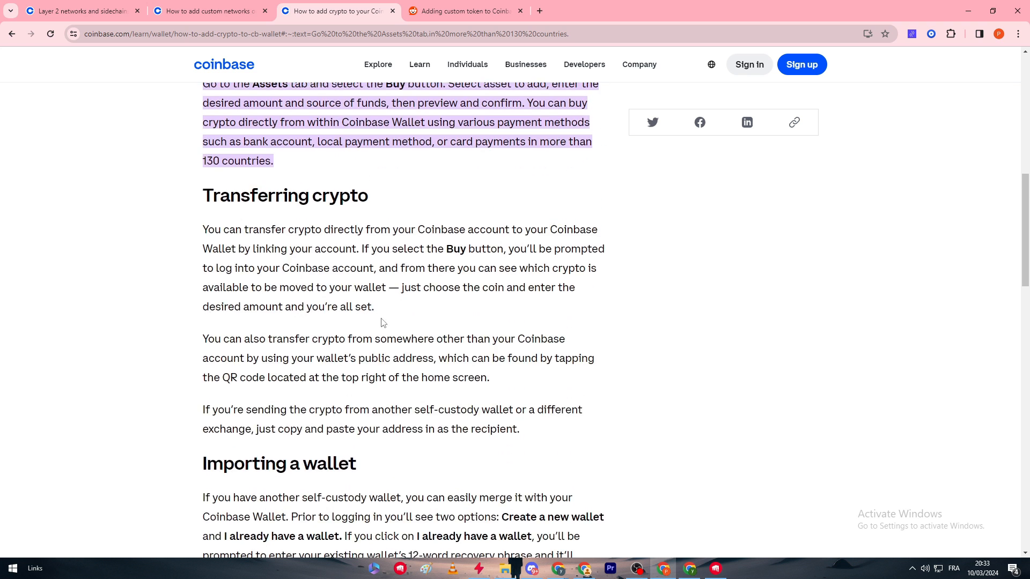
scroll("up", 3)
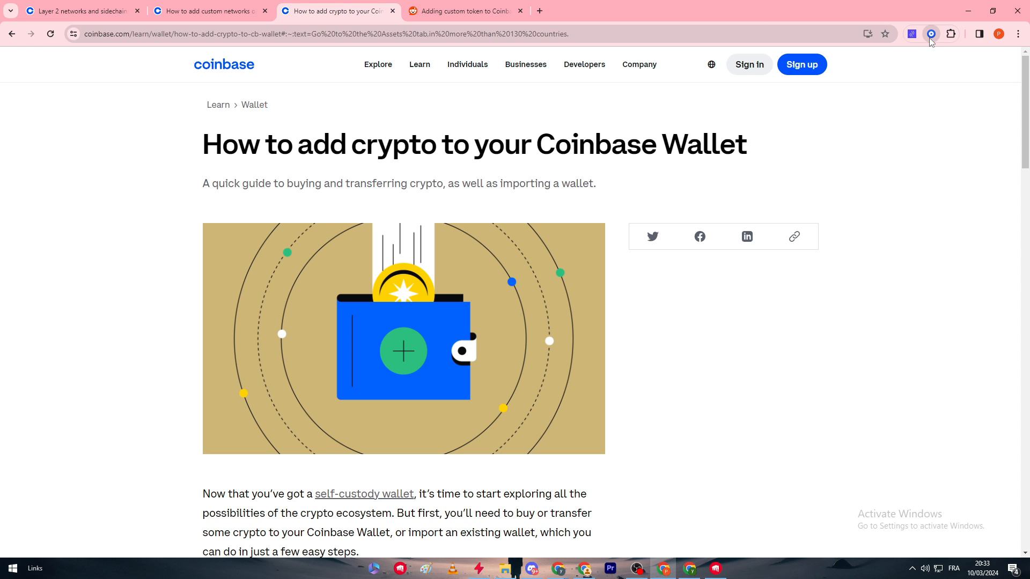
left_click(931, 33)
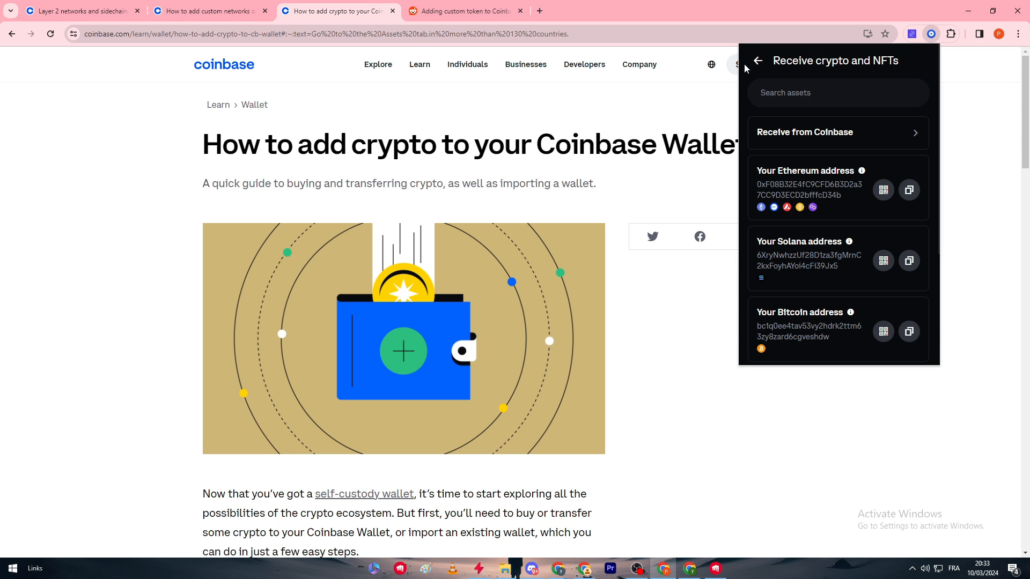
left_click(757, 60)
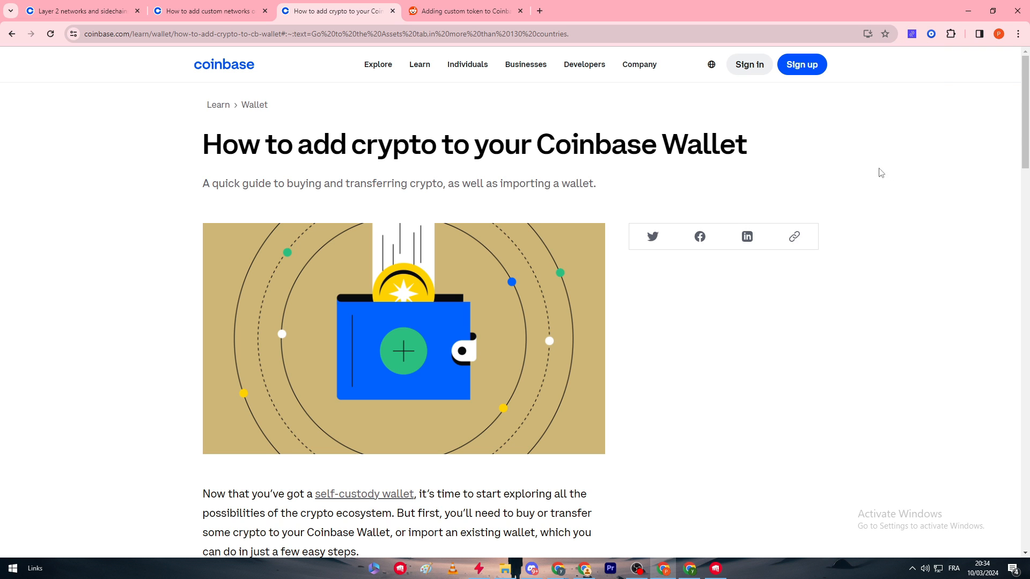
Switch to the Layer 2 networks and sidechains article and scroll down to its answers.
left_click(79, 10)
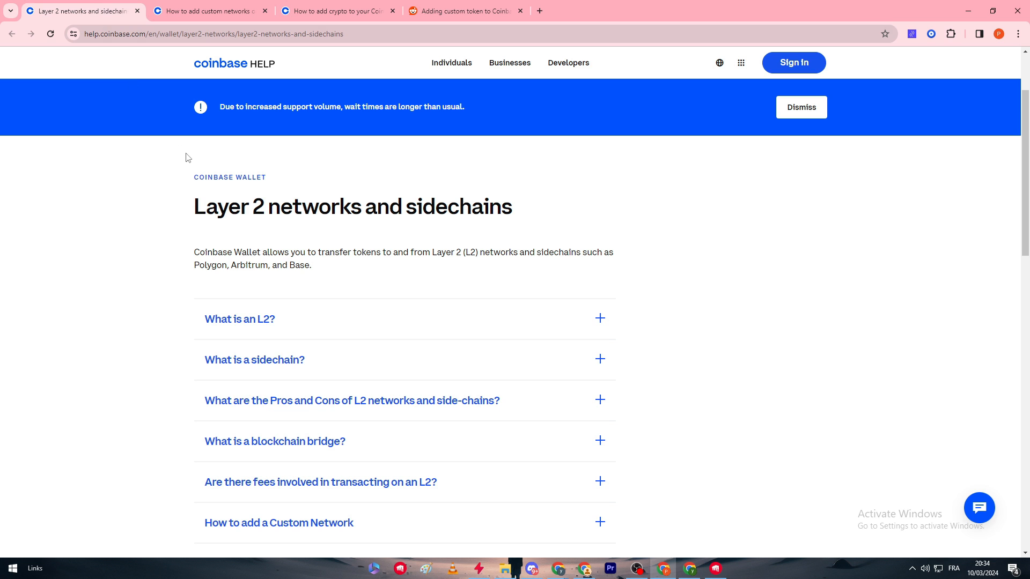
mouse_move(289, 313)
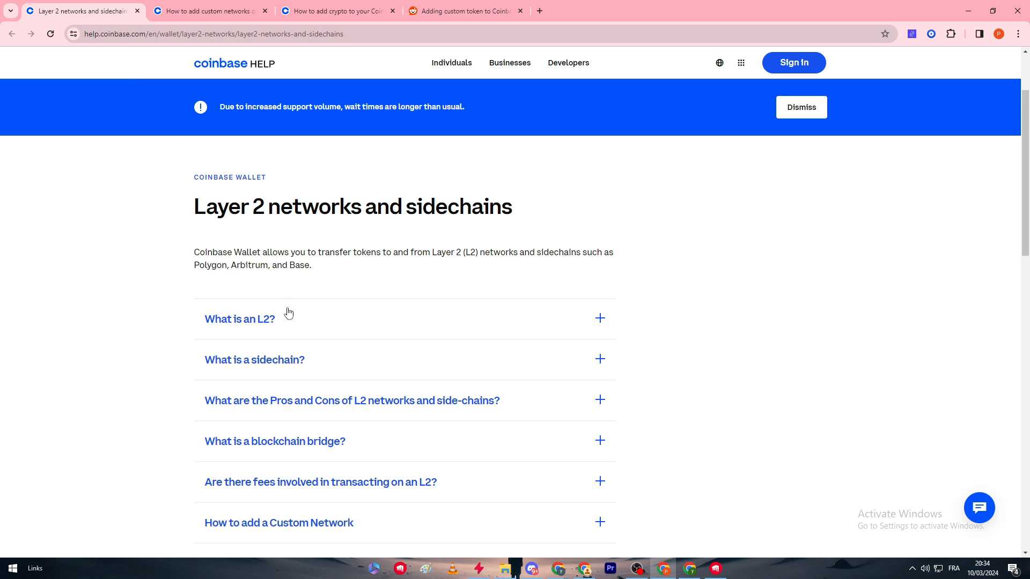
scroll("down", 3)
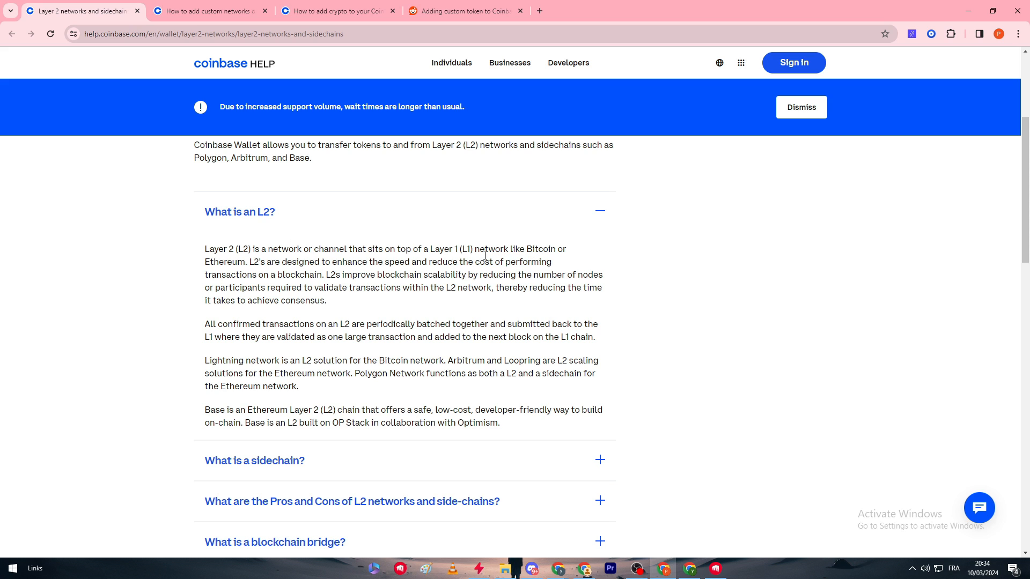
mouse_move(333, 291)
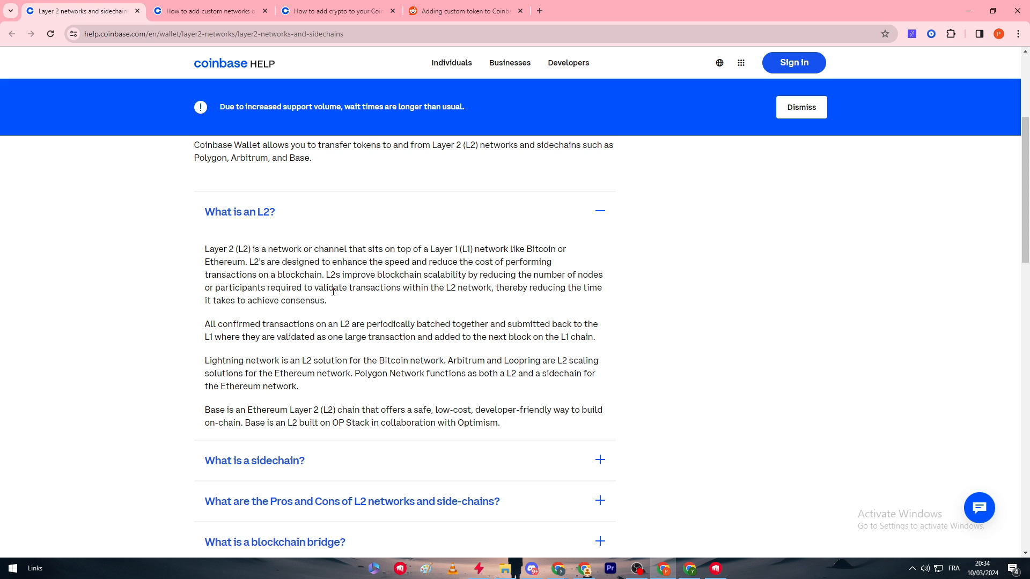
scroll("down", 3)
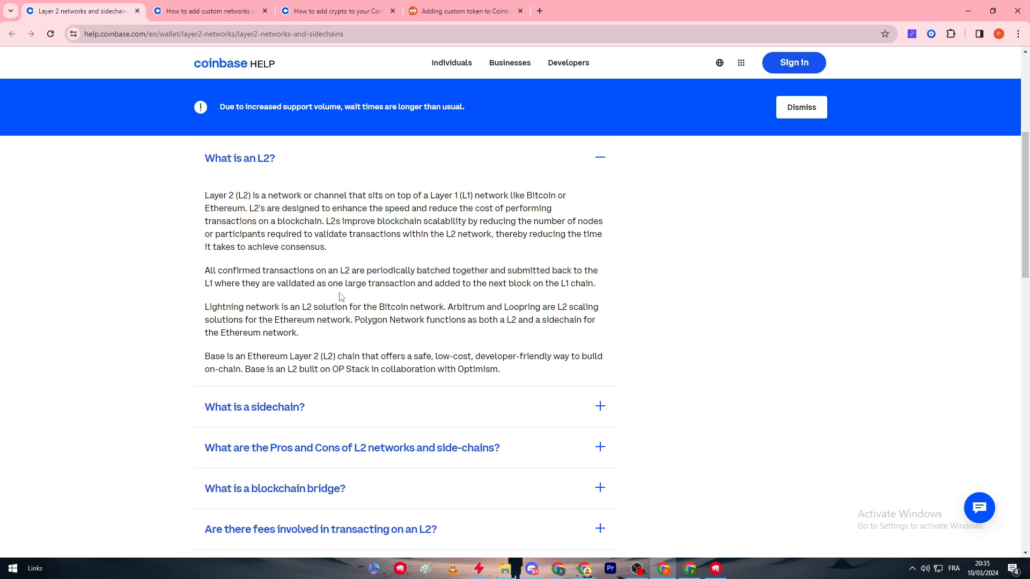
scroll("down", 3)
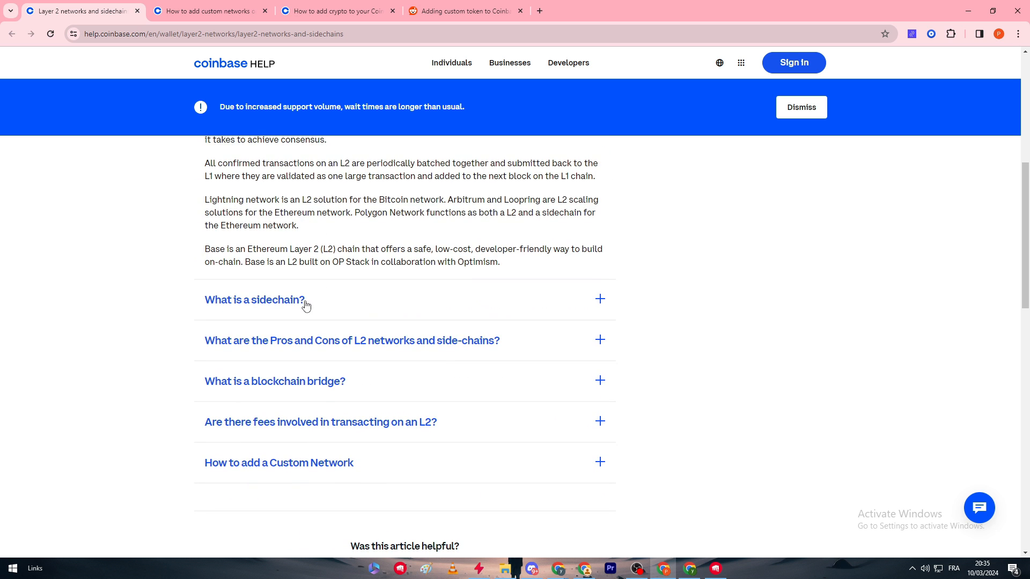
Expand 'How to add a Custom Network' and read its steps down to the Active dapp network screenshot.
left_click(278, 463)
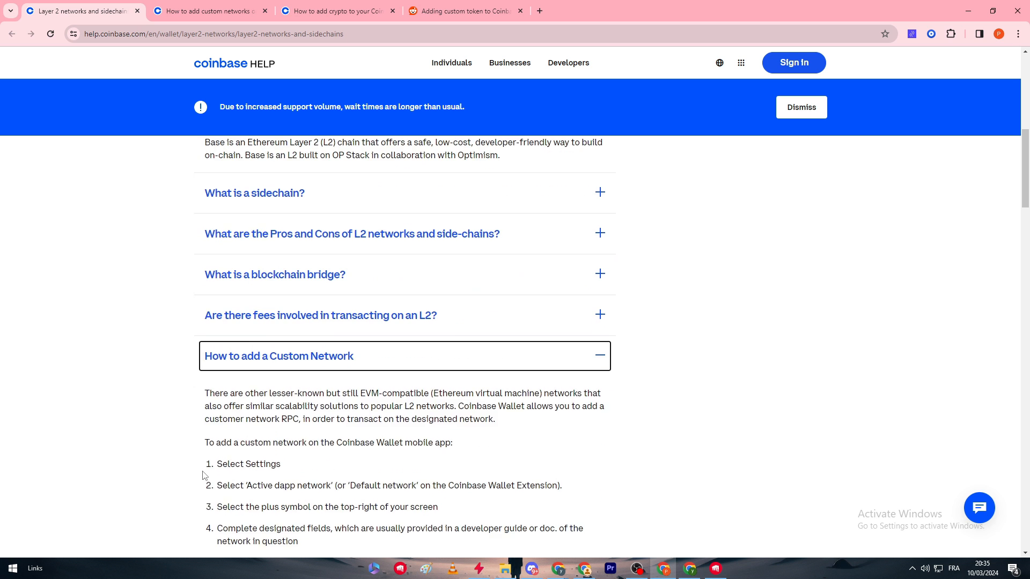
scroll("down", 3)
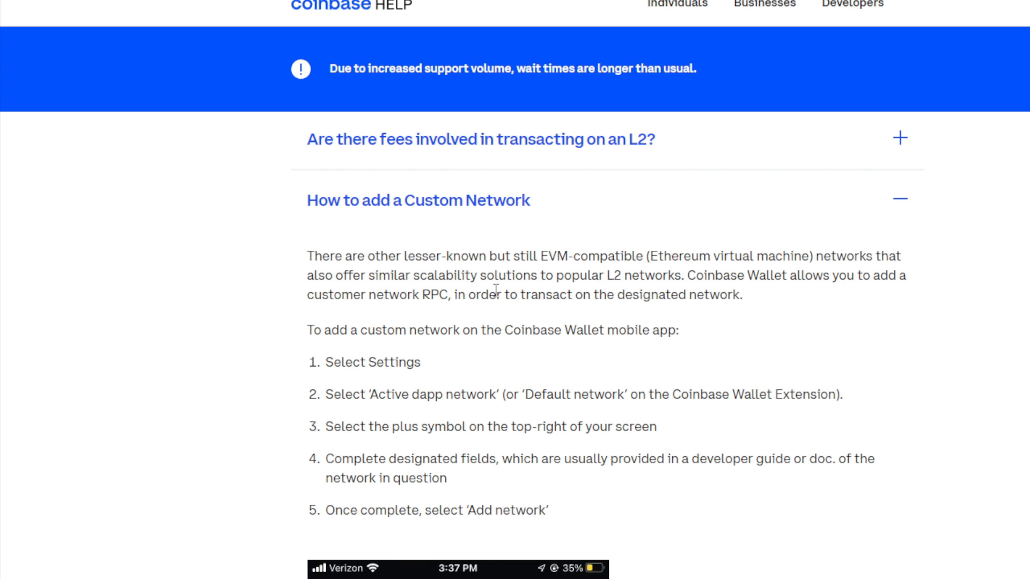
scroll("down", 3)
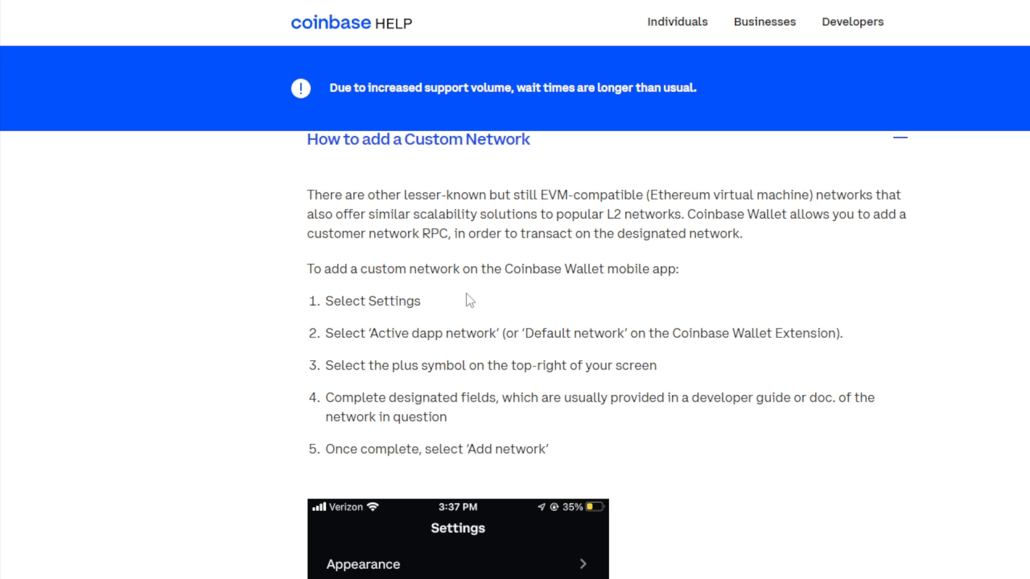
scroll("down", 3)
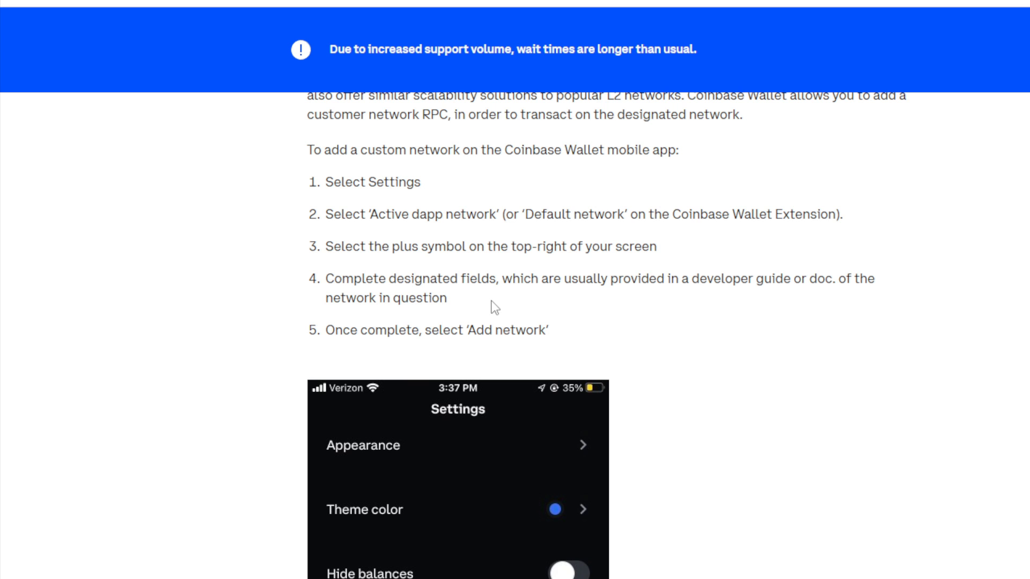
scroll("down", 3)
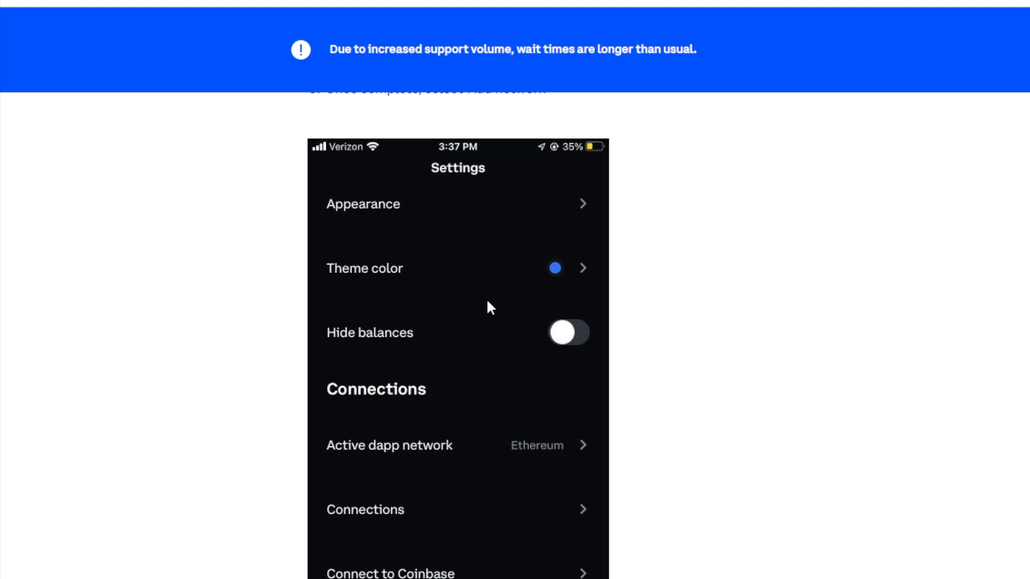
scroll("down", 3)
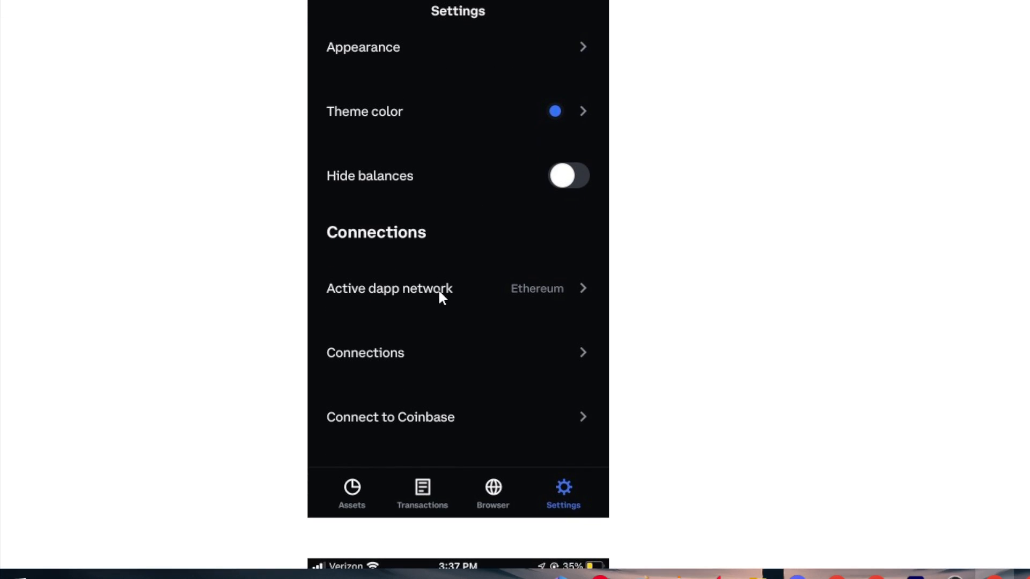
left_click(389, 289)
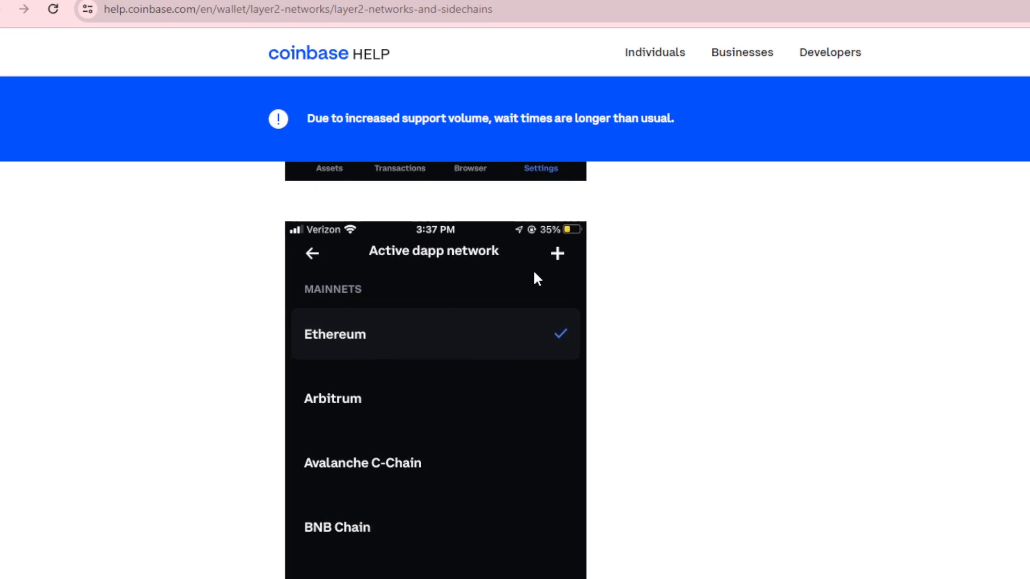
scroll("down", 3)
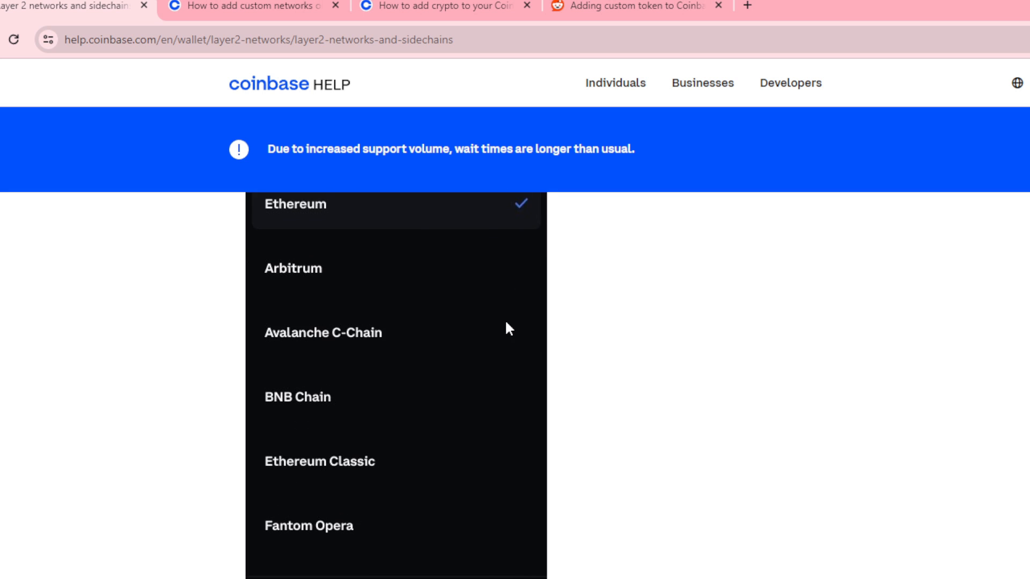
scroll("down", 3)
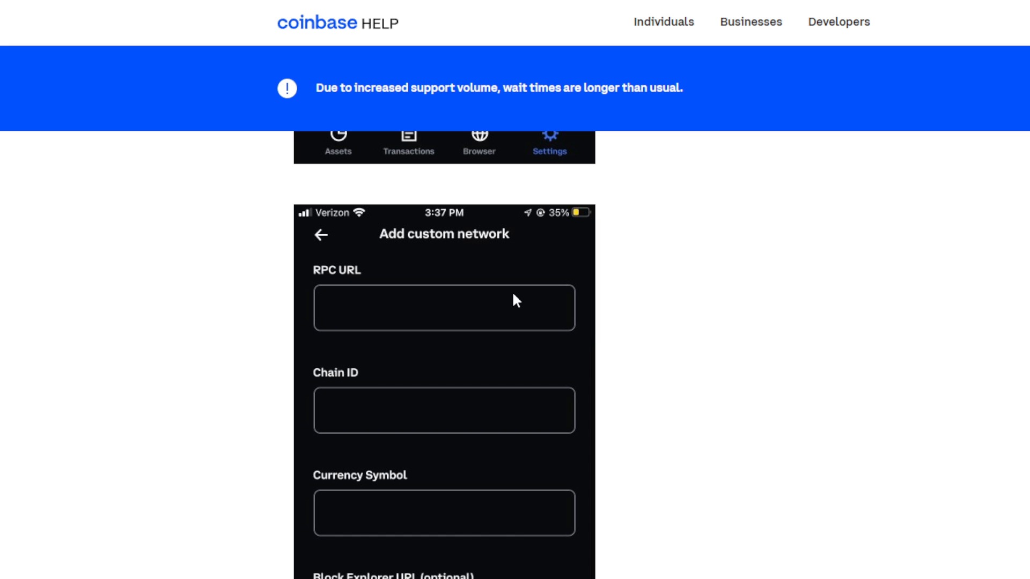
scroll("down", 3)
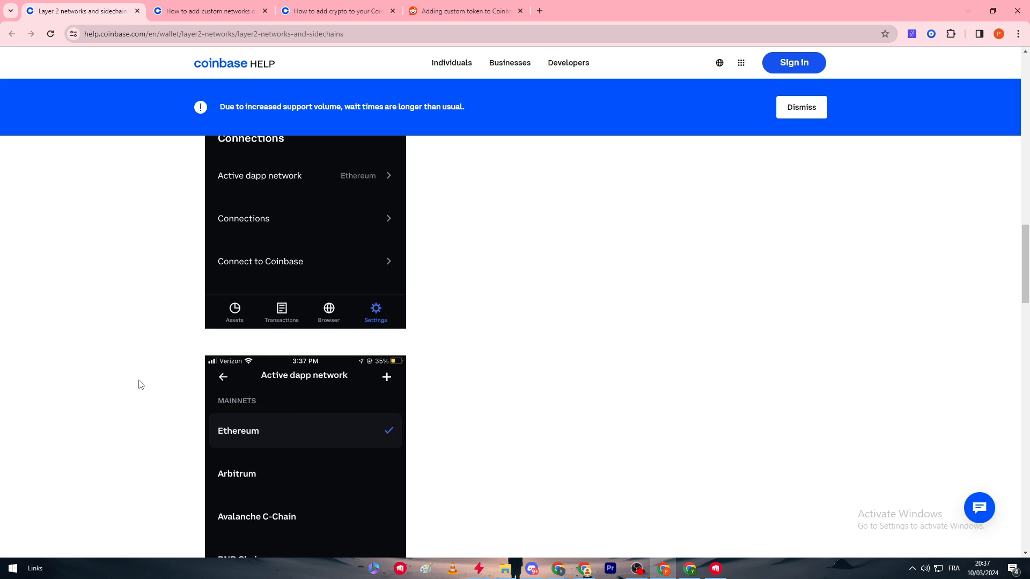
mouse_move(583, 5)
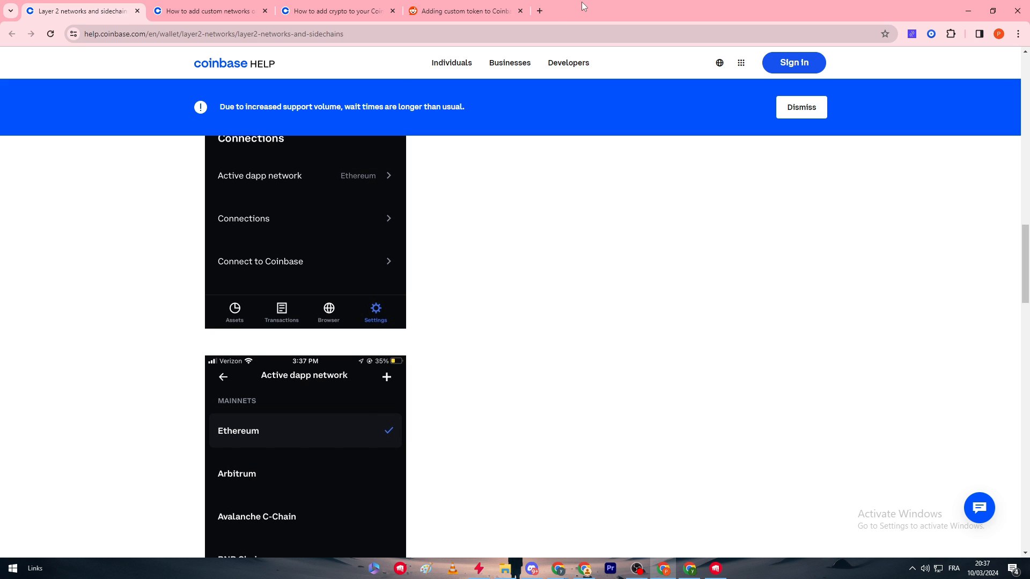
Search for MetaMask, add its extension to Chrome, and open extension management.
type("metamask.io")
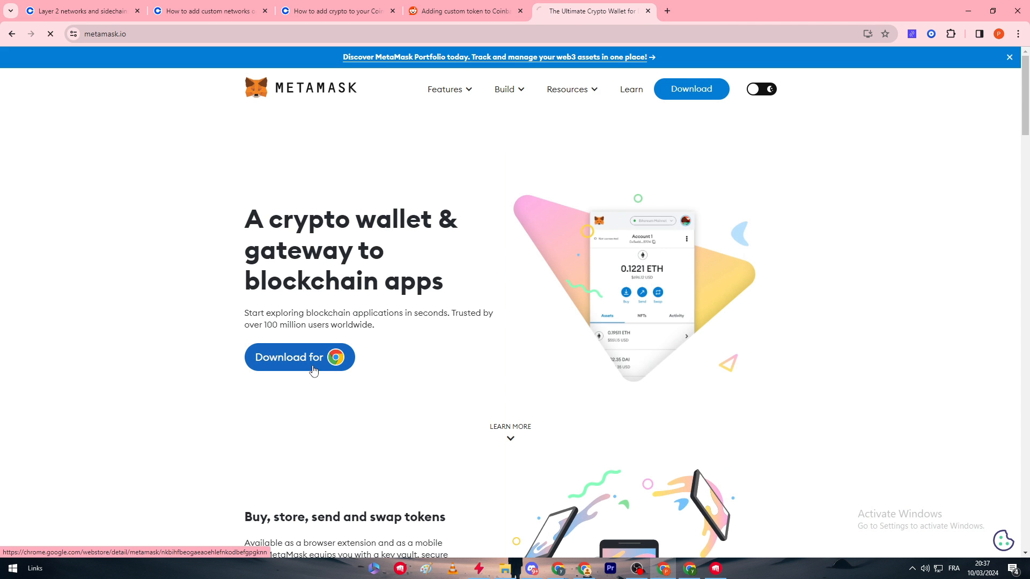
left_click(299, 357)
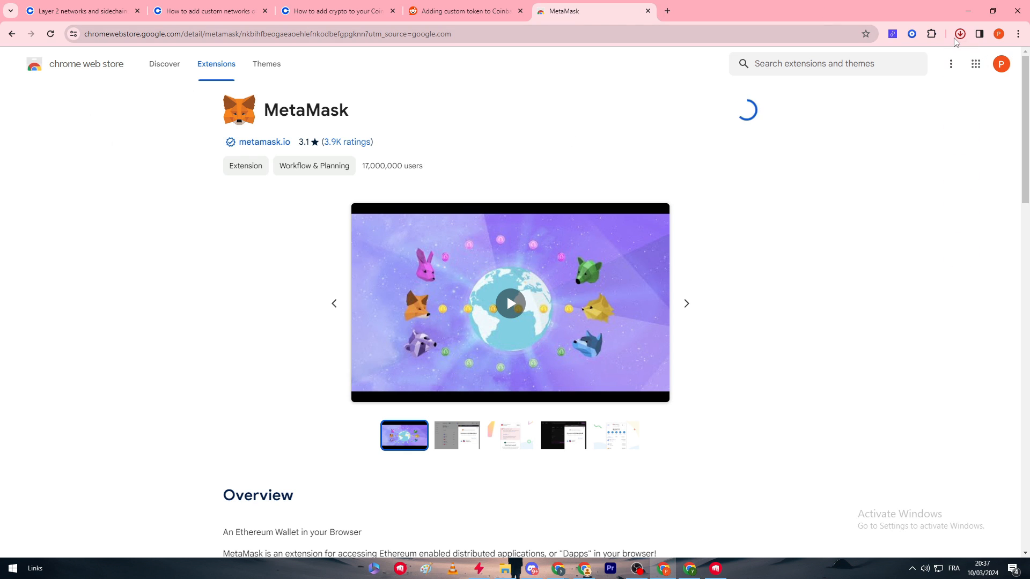
left_click(931, 33)
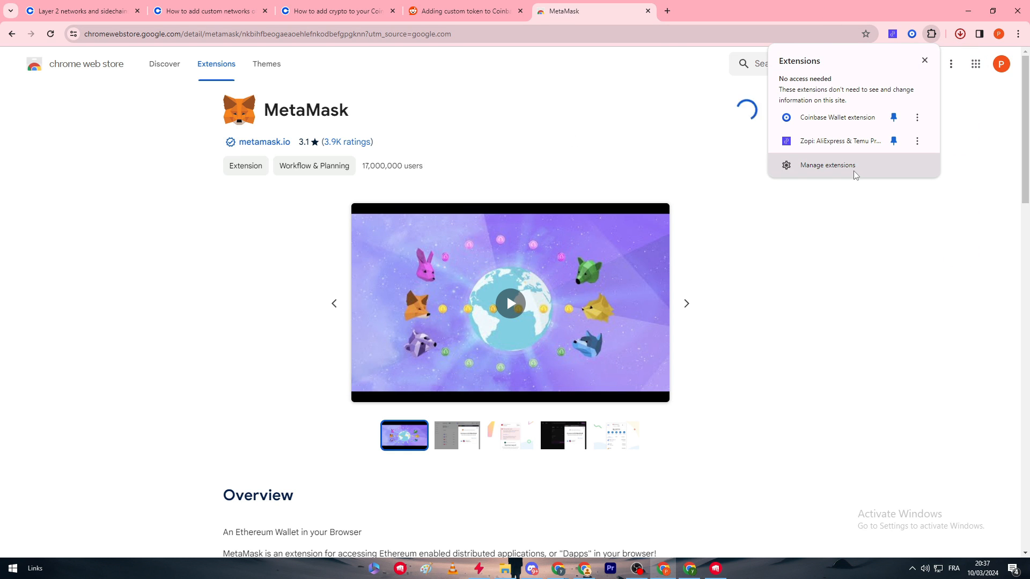
left_click(911, 127)
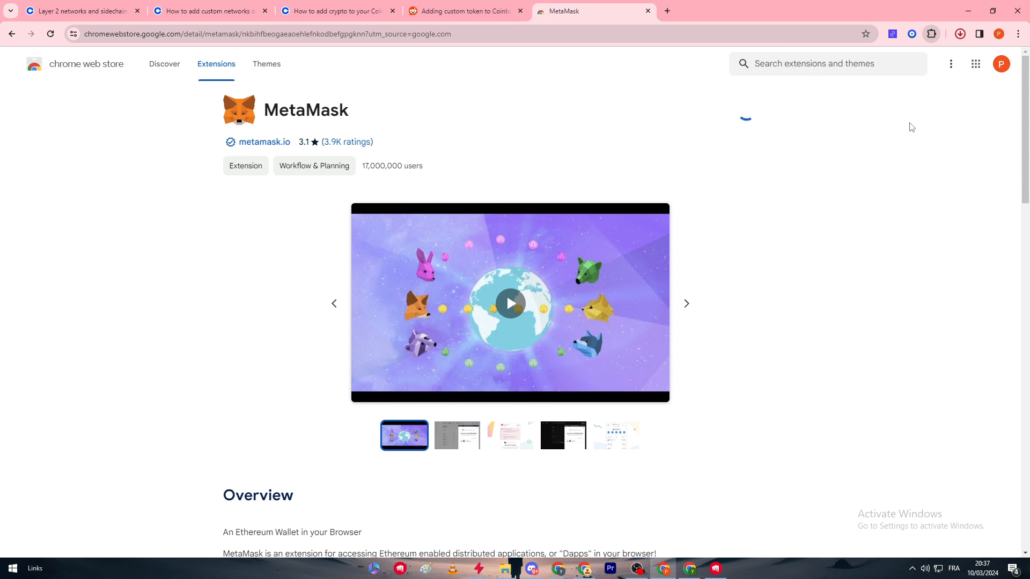
left_click(931, 33)
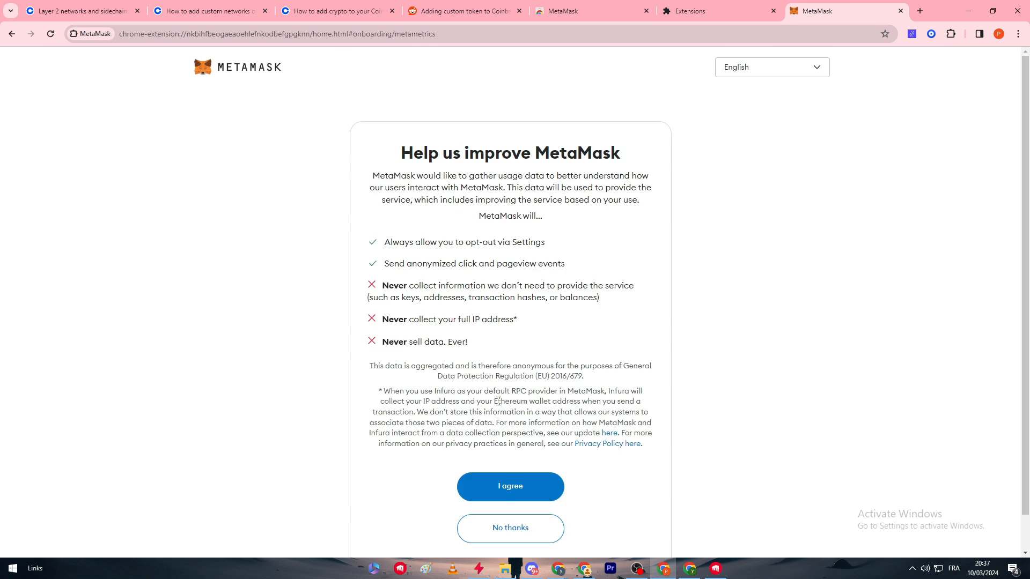
Answer the usage-data prompt, create a password-protected wallet, skip phrase backup, and finish.
left_click(510, 486)
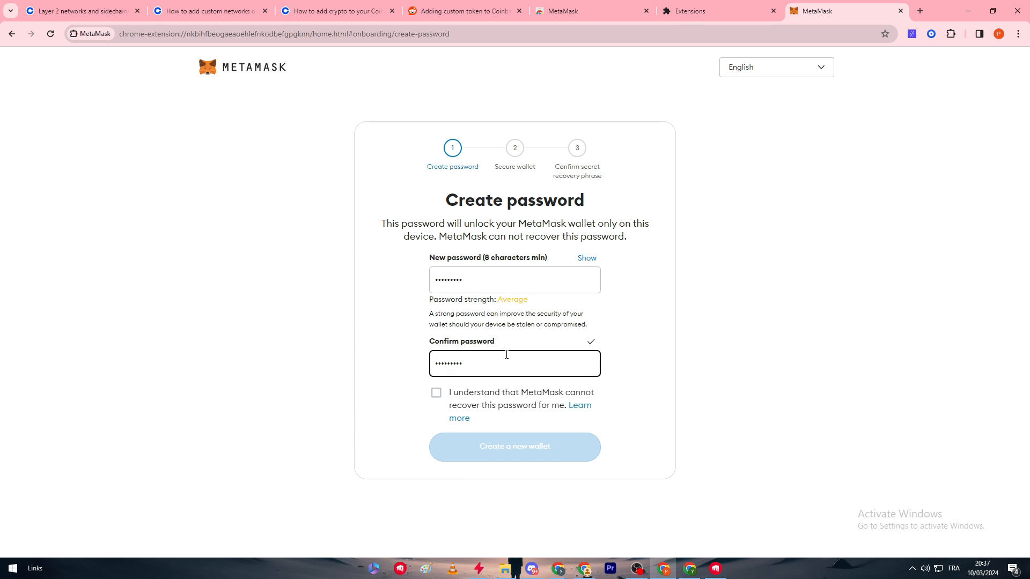
left_click(515, 446)
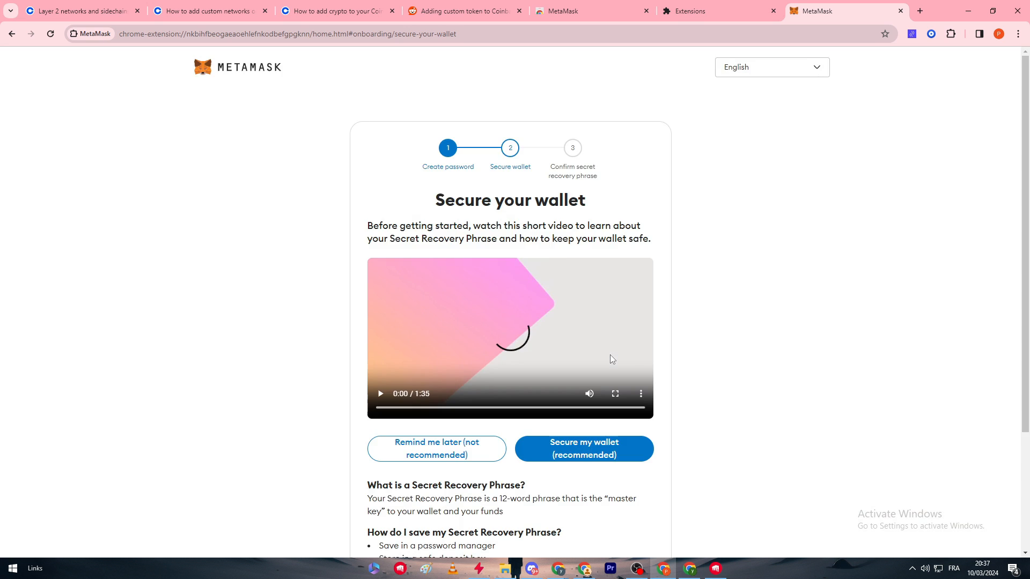
left_click(435, 448)
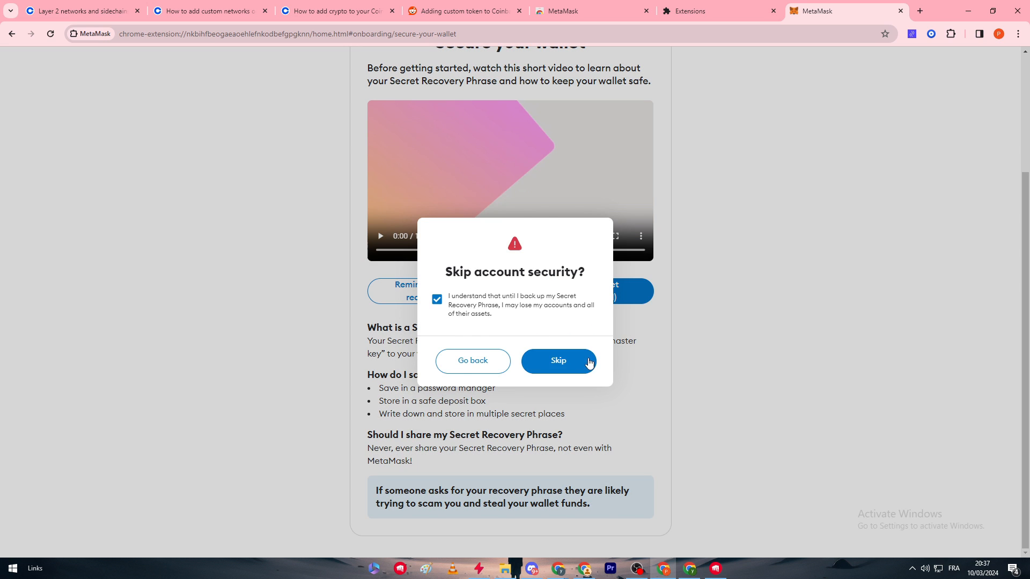
left_click(558, 361)
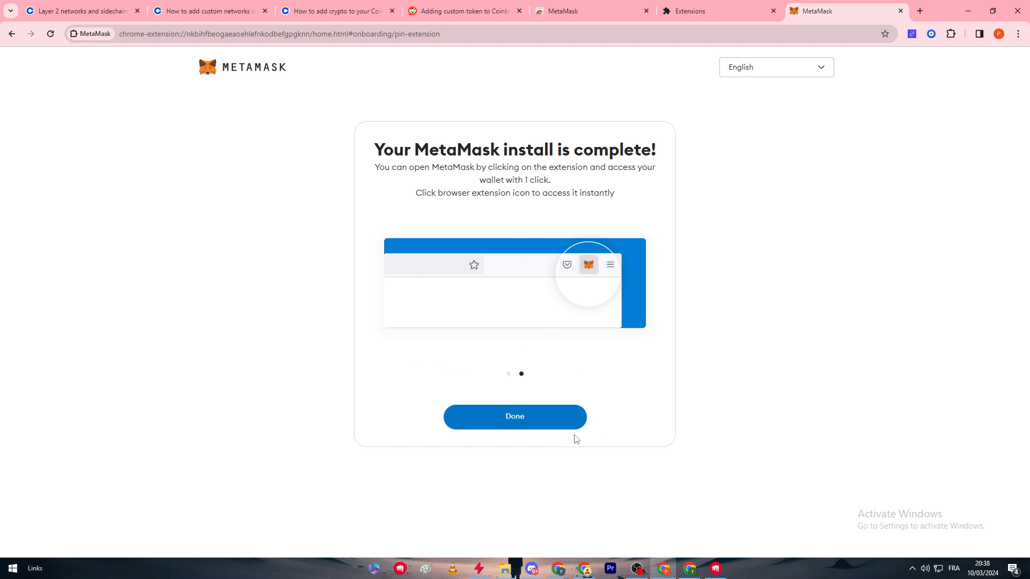
left_click(515, 417)
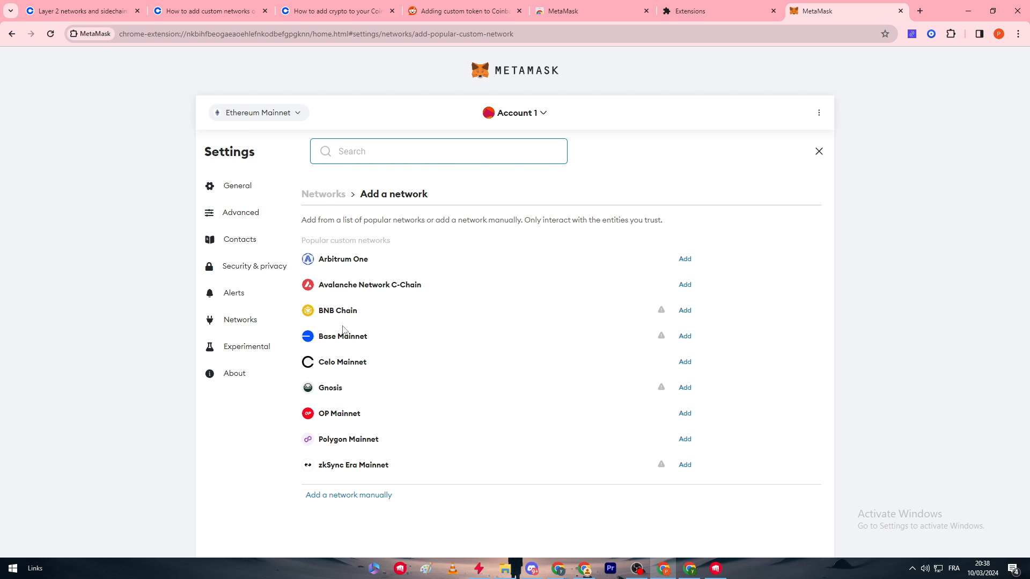
Add and approve the BNB Chain network, then switch the wallet to it.
left_click(685, 310)
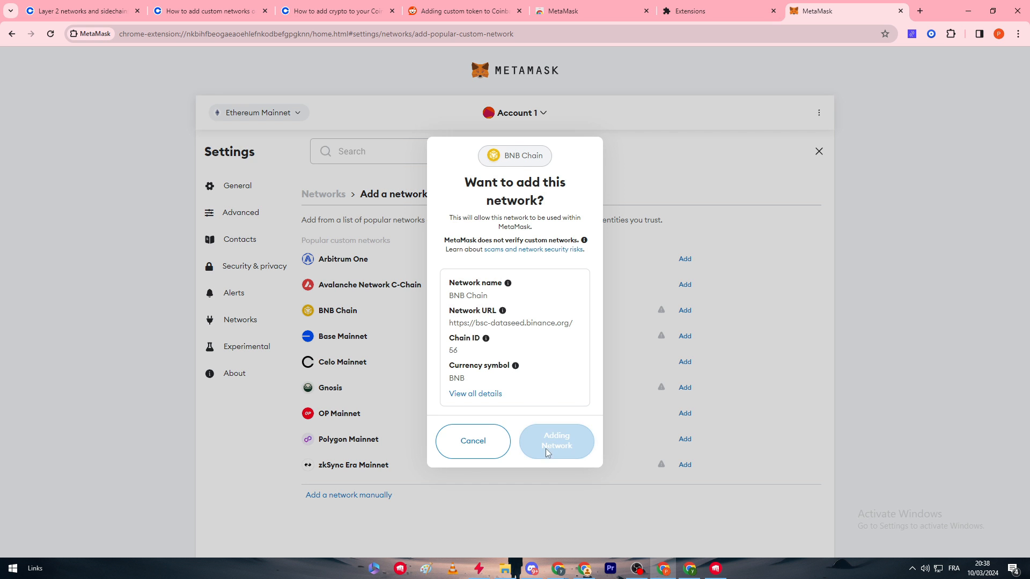
left_click(555, 442)
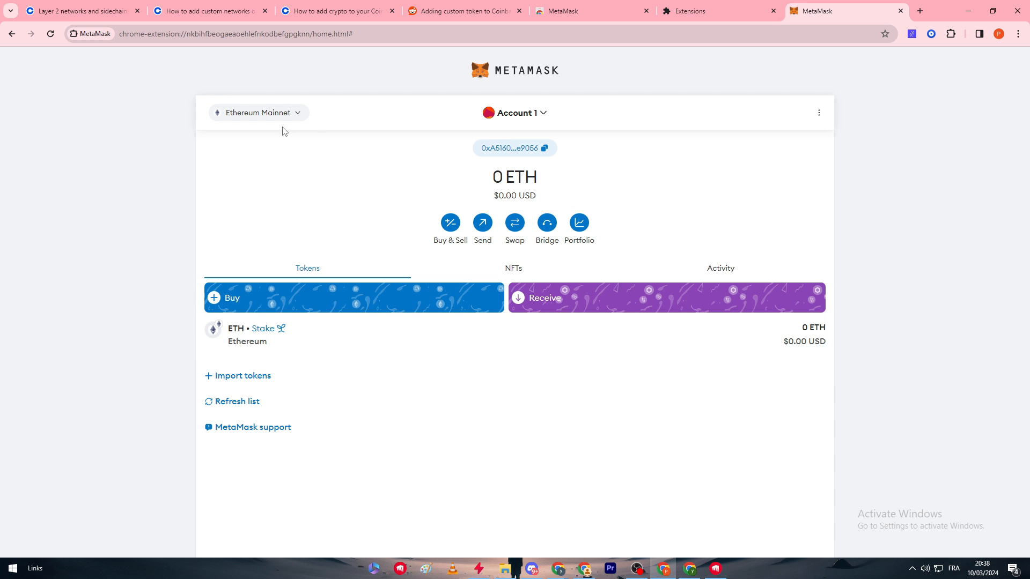
left_click(258, 112)
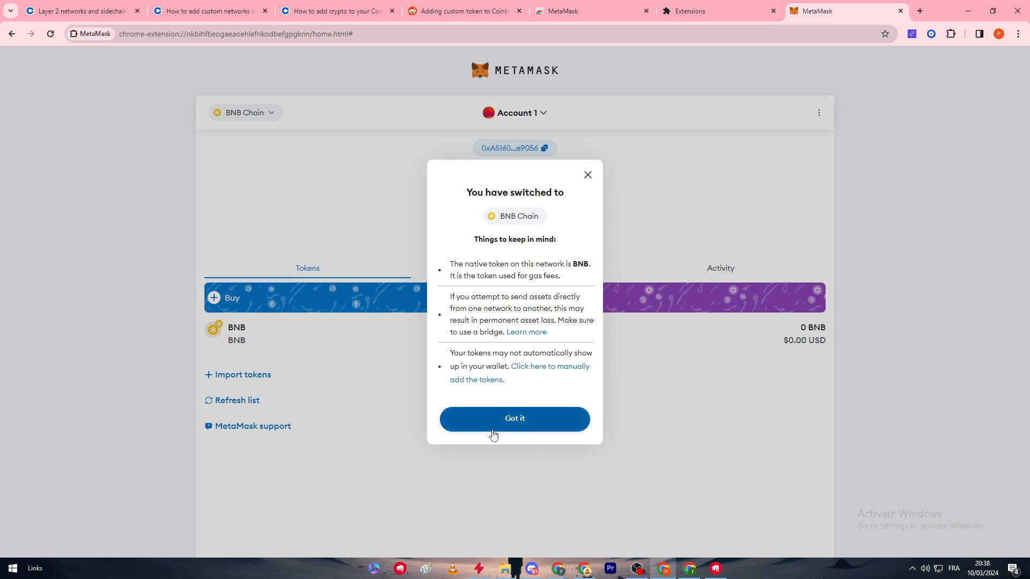
left_click(514, 419)
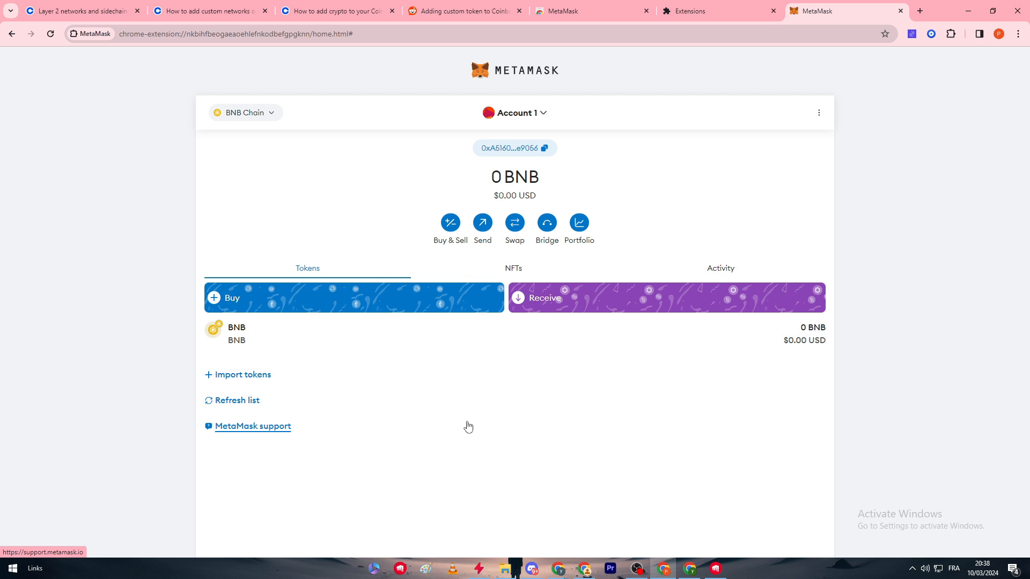
Start a custom token import, focus the contract address field, and open a new tab.
left_click(243, 374)
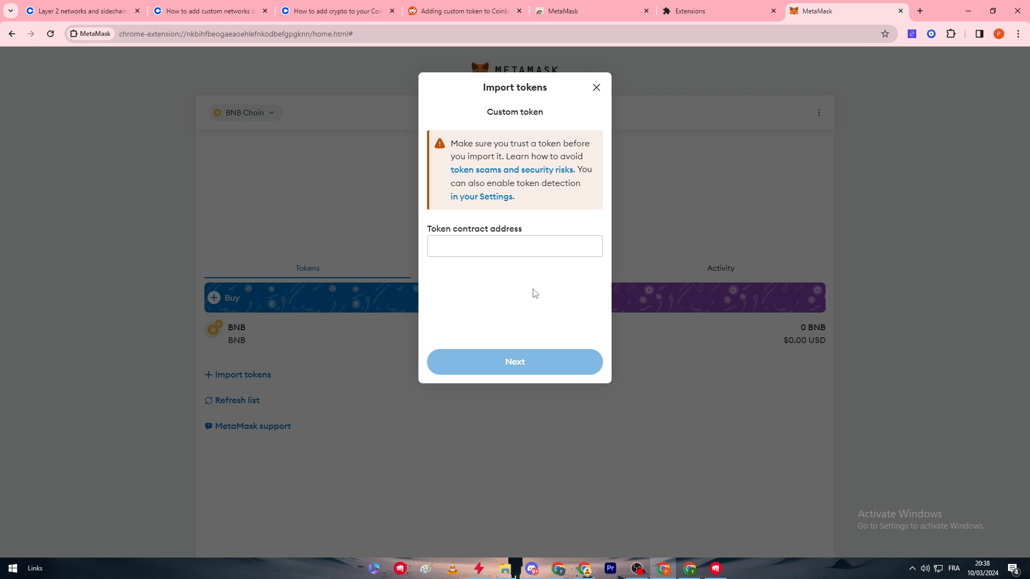
left_click(514, 246)
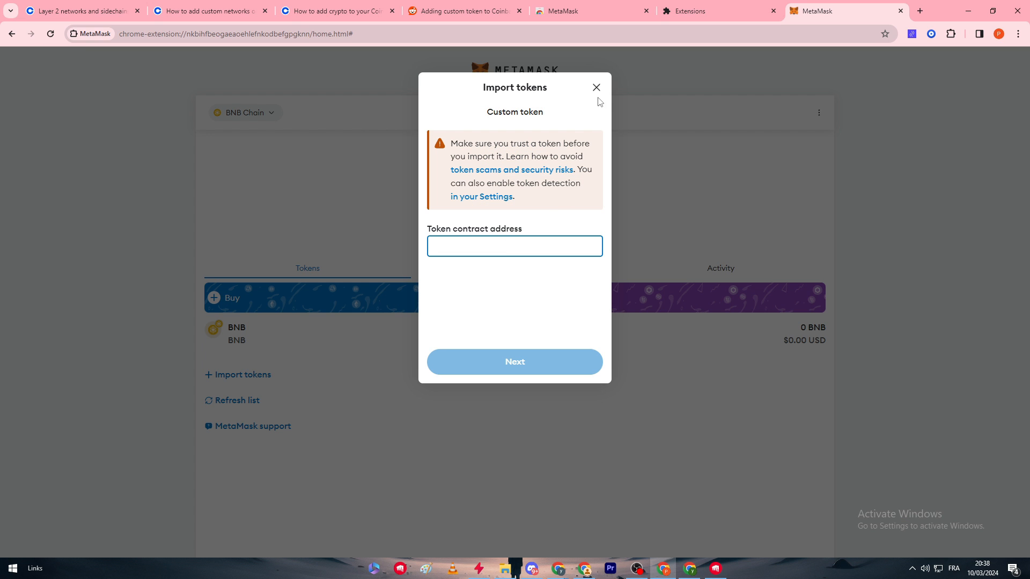
left_click(919, 11)
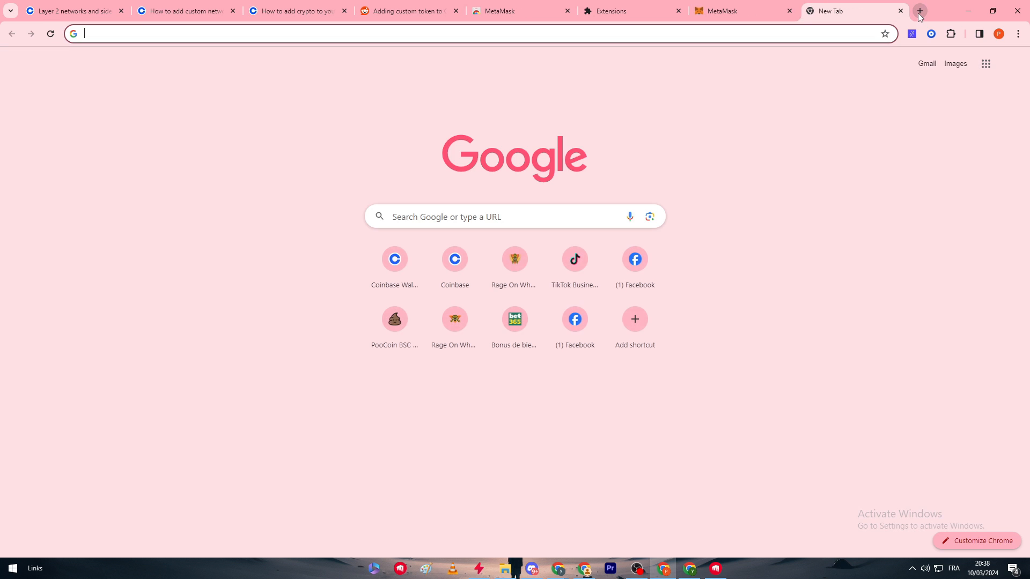
Go to poocoin.app, search 'titan' and select Titano (TITANO) from the results.
type("poocoin.app")
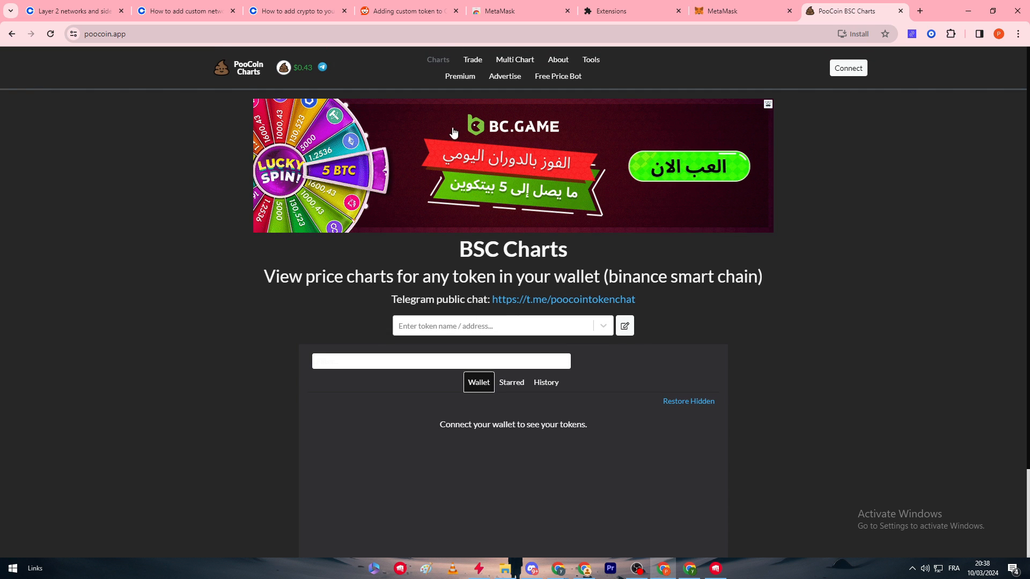
left_click(498, 326)
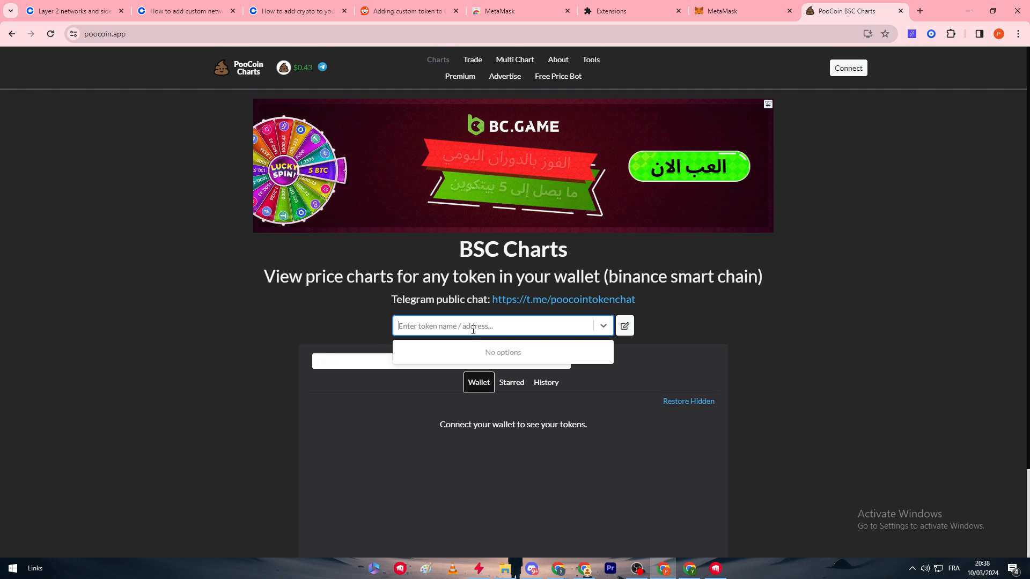
type("t")
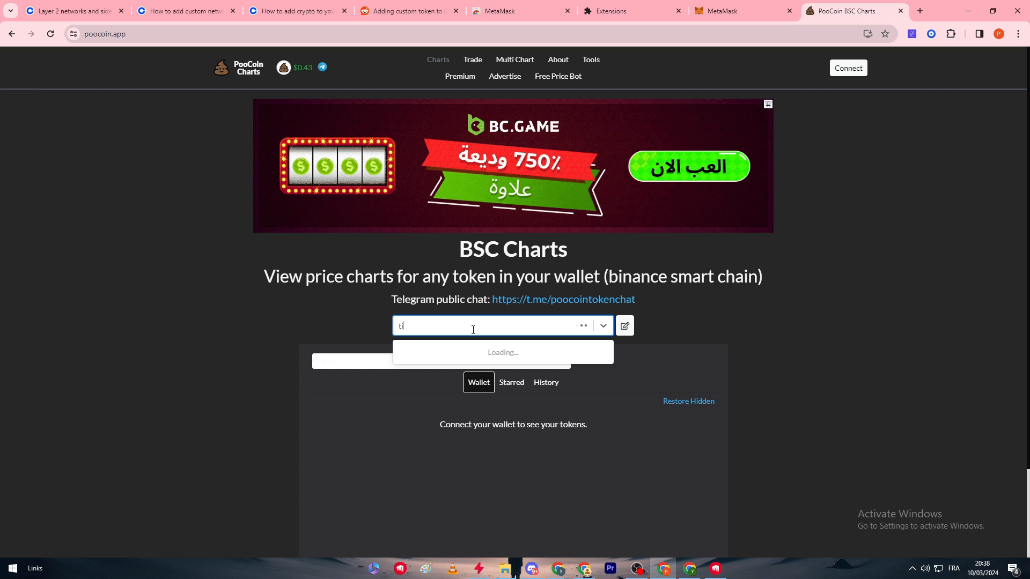
type("itan")
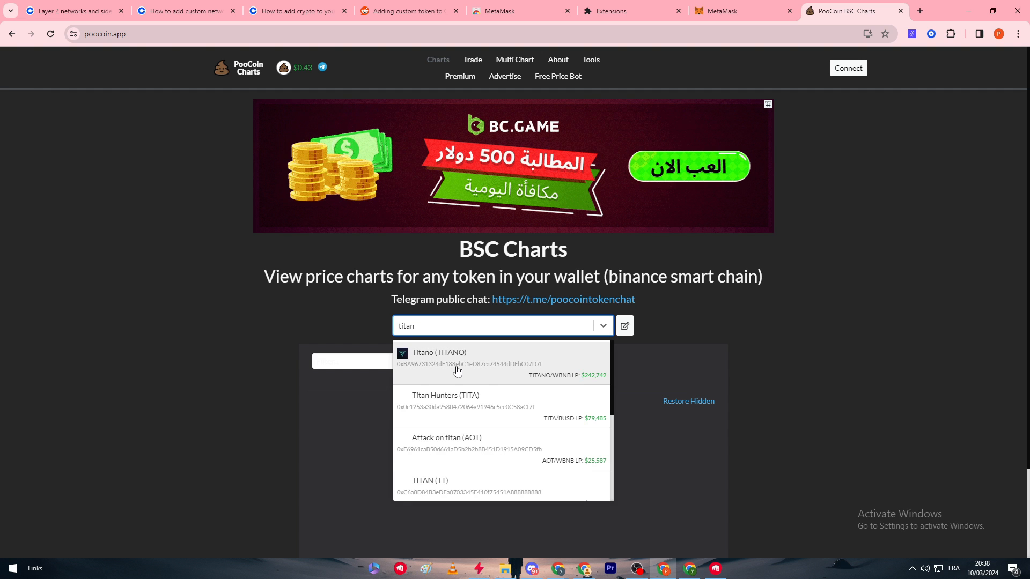
left_click(438, 358)
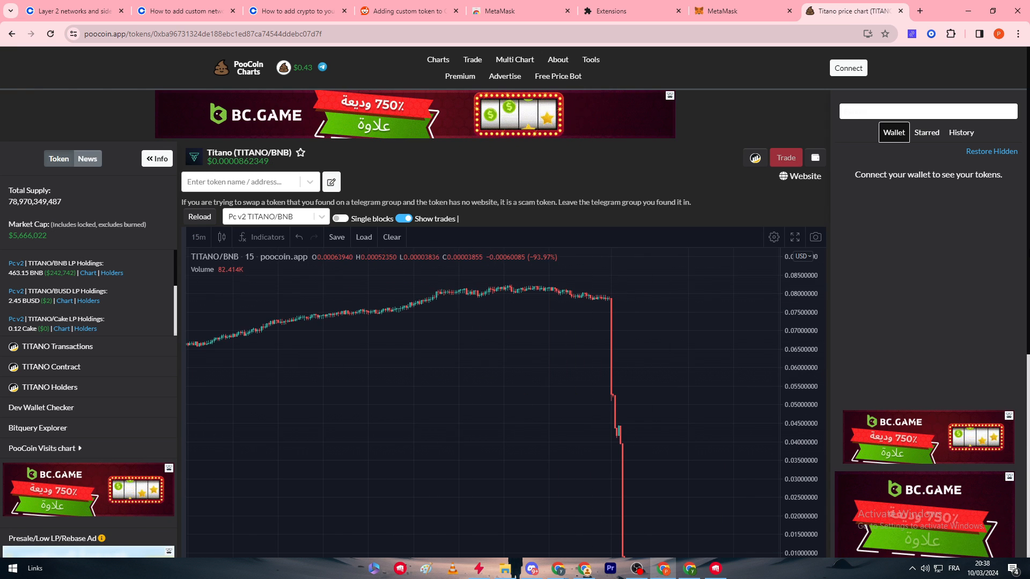
scroll("down", 3)
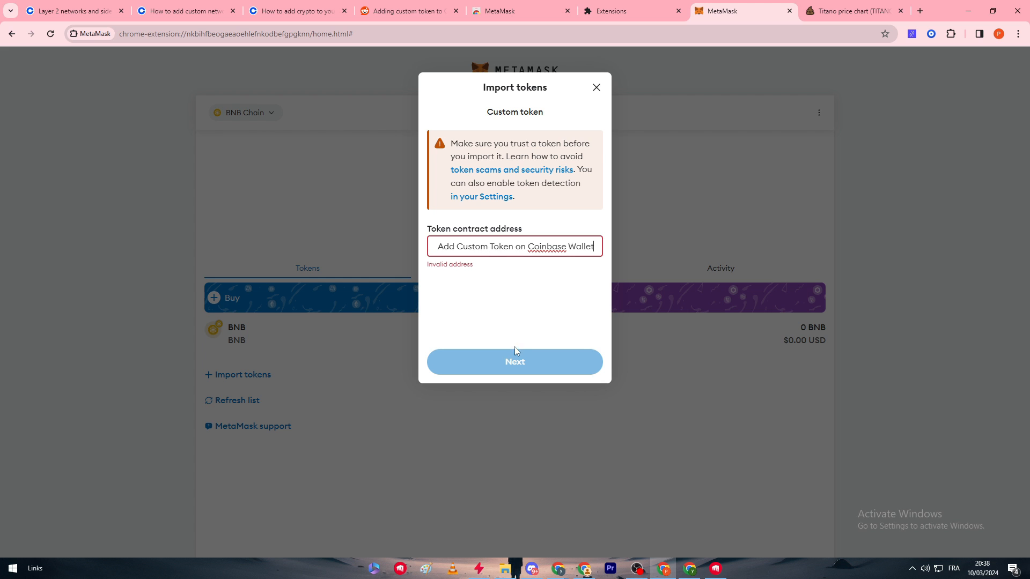
Paste the TITANO contract address (0xba9673…) into Import tokens and import the token.
left_click(847, 11)
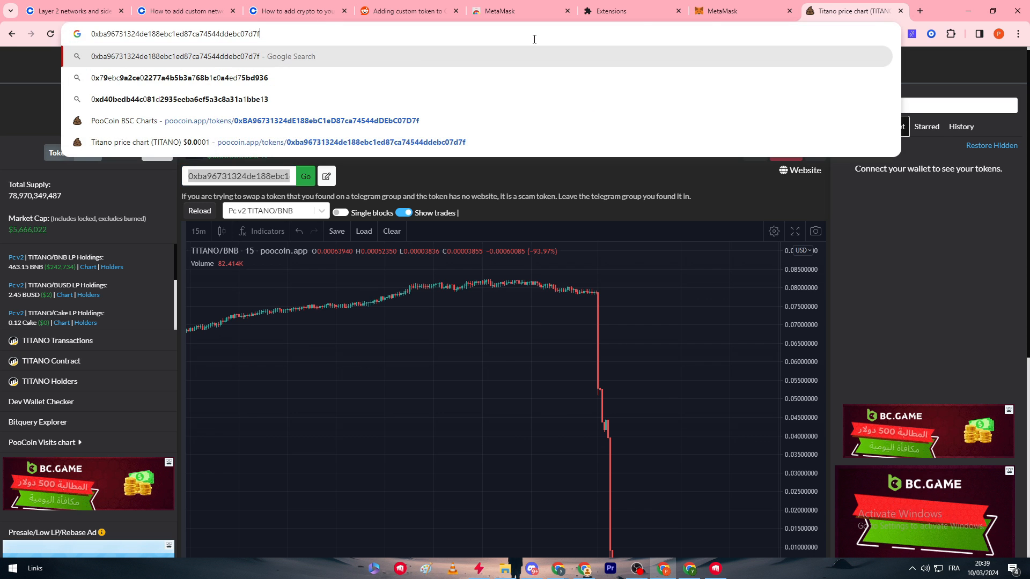
left_click(723, 11)
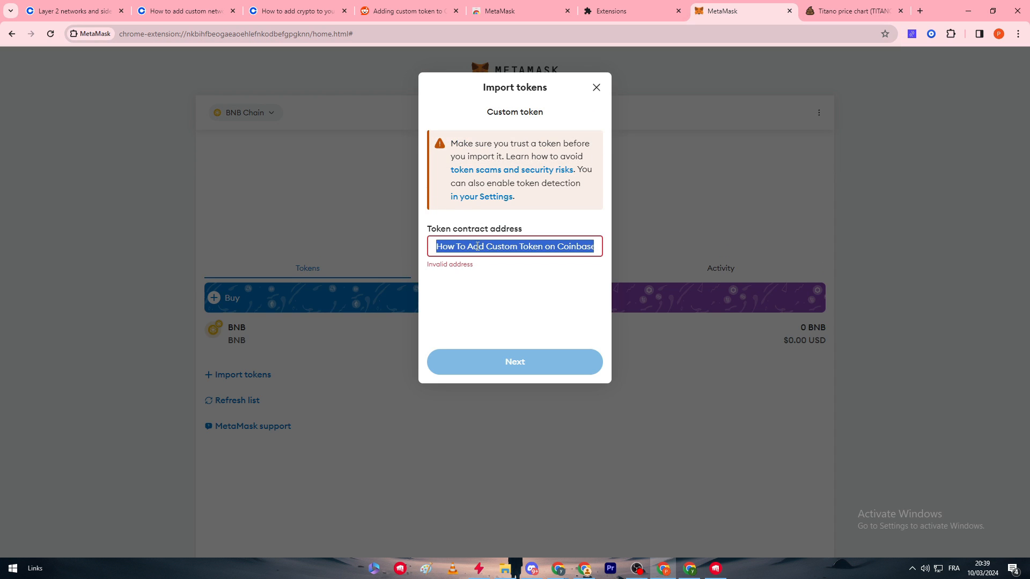
type("0xba96731324de188ebc1ed87ca745...")
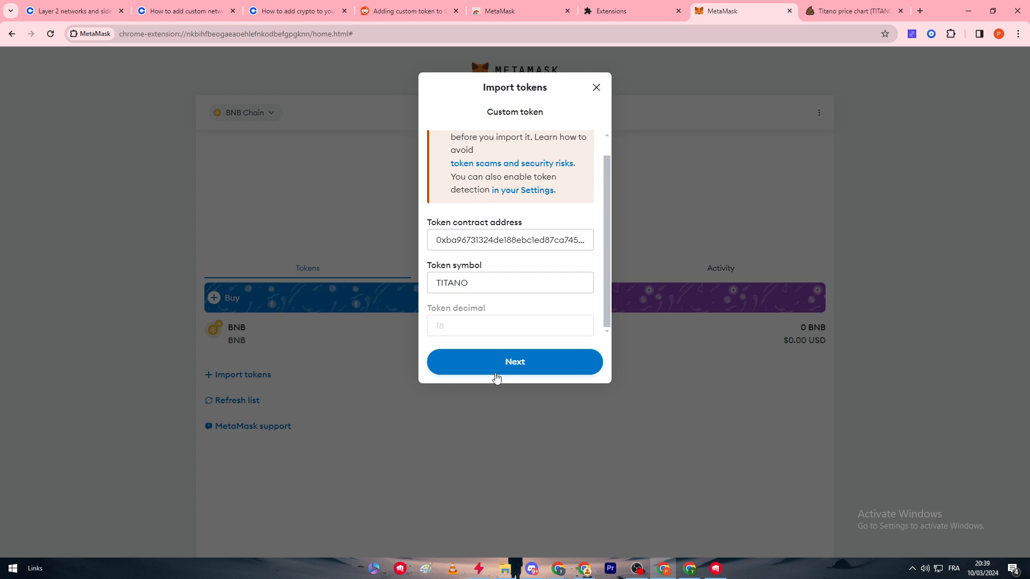
left_click(514, 363)
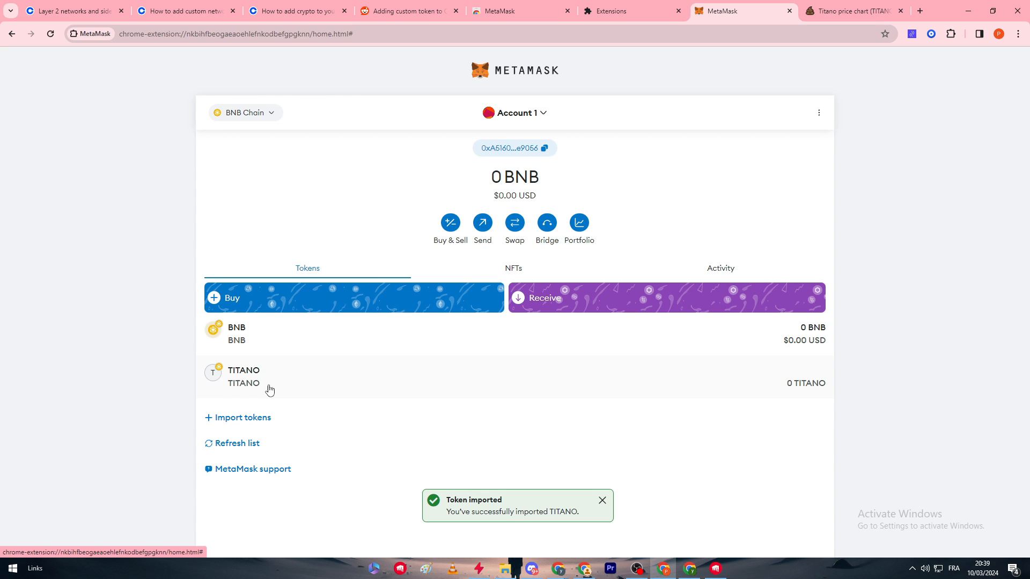
mouse_move(459, 378)
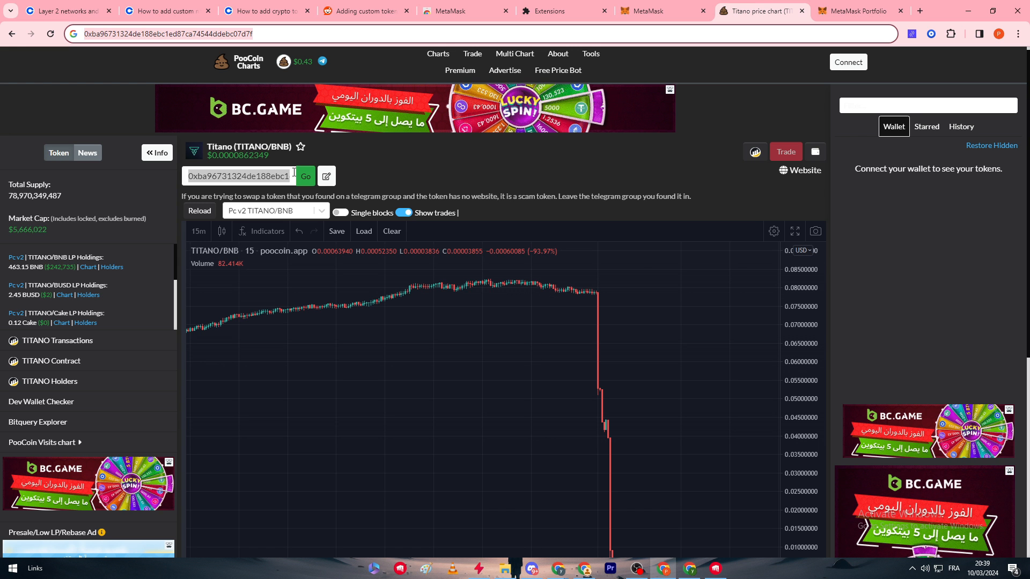
Open the TITANO token's details and choose Send.
left_click(858, 11)
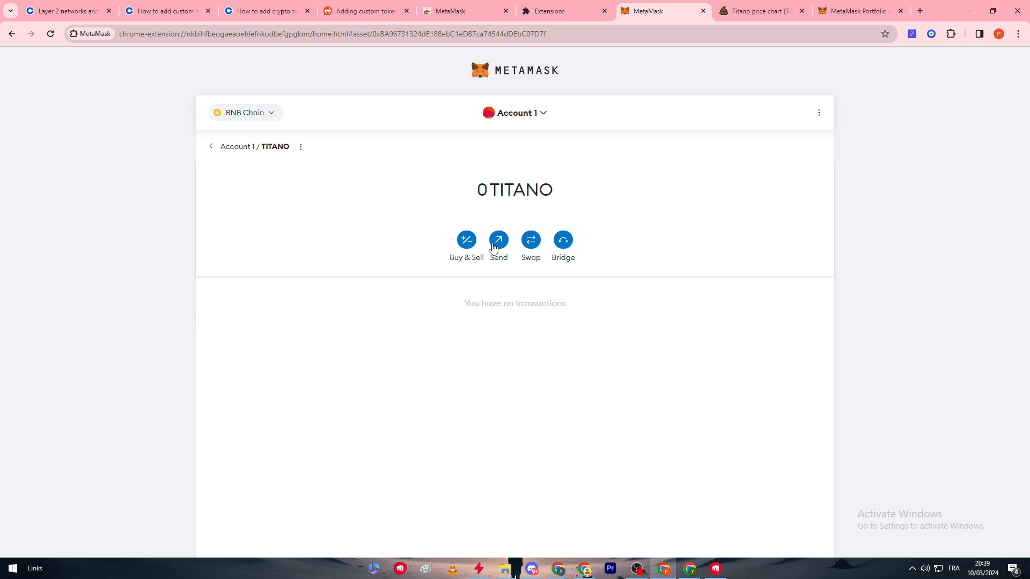
left_click(498, 239)
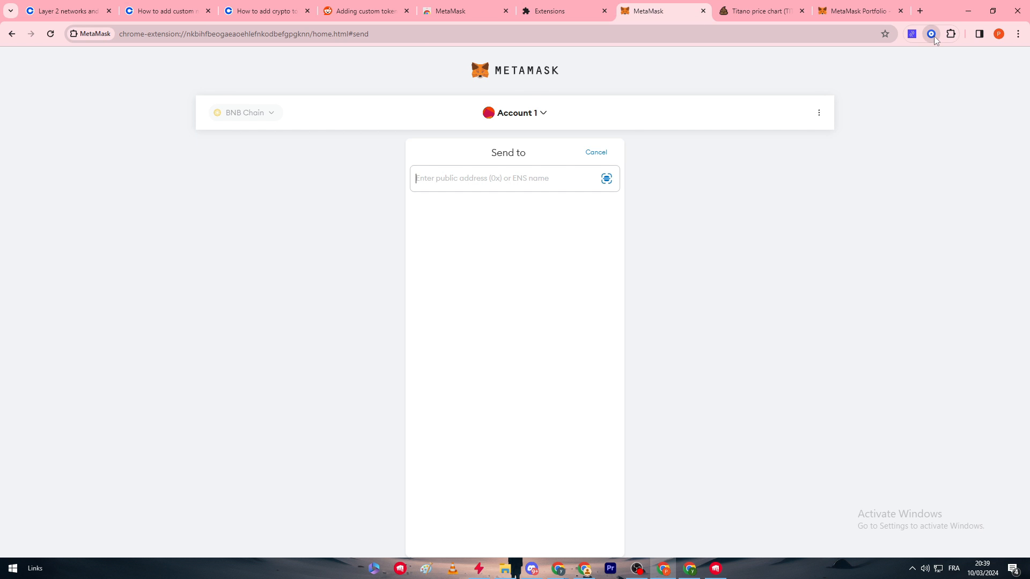